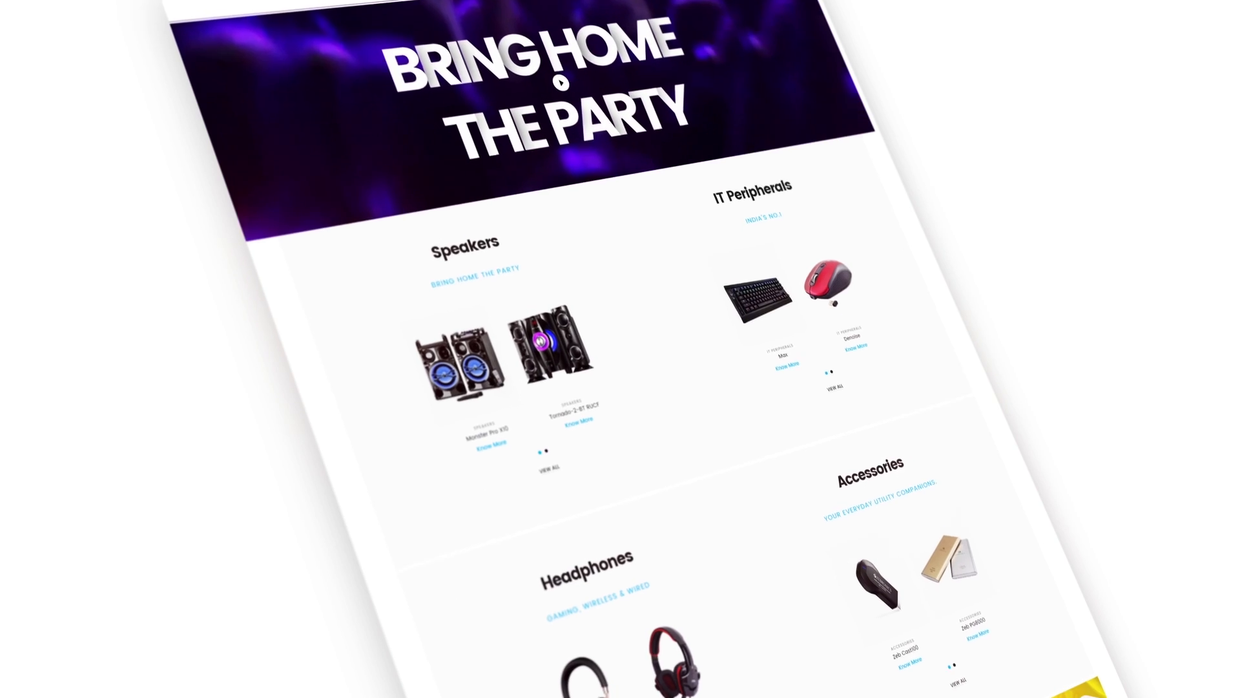
scroll(down, 3)
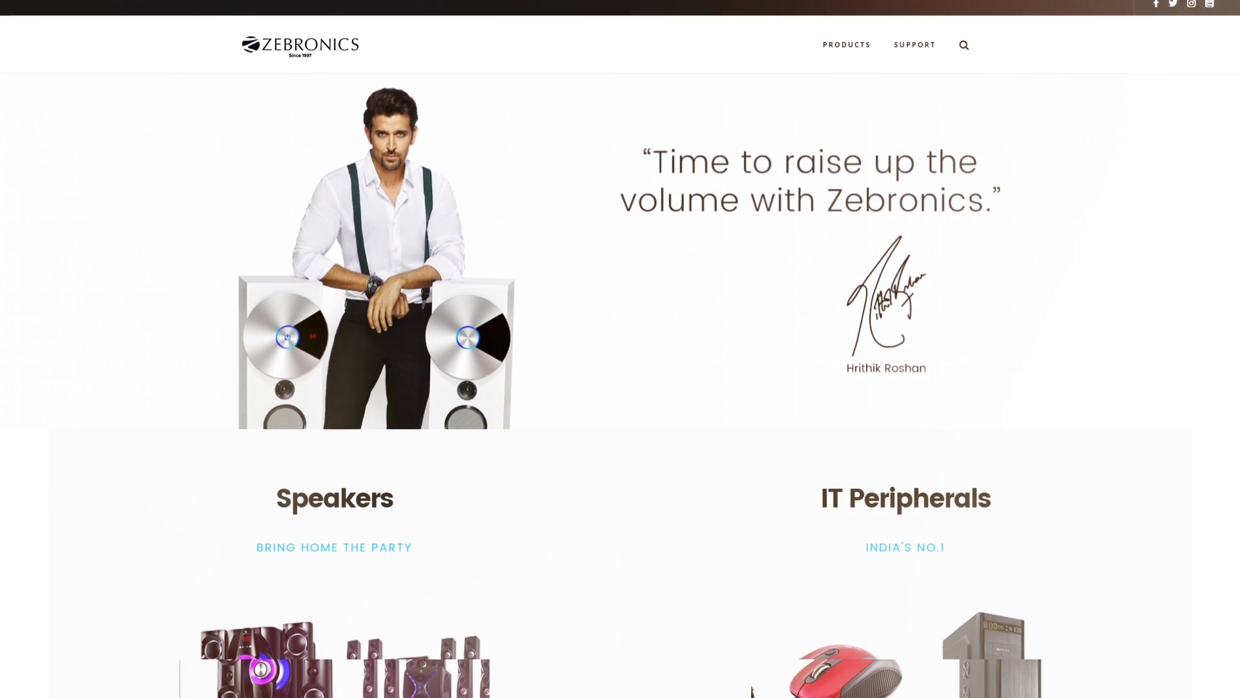
scroll(down, 3)
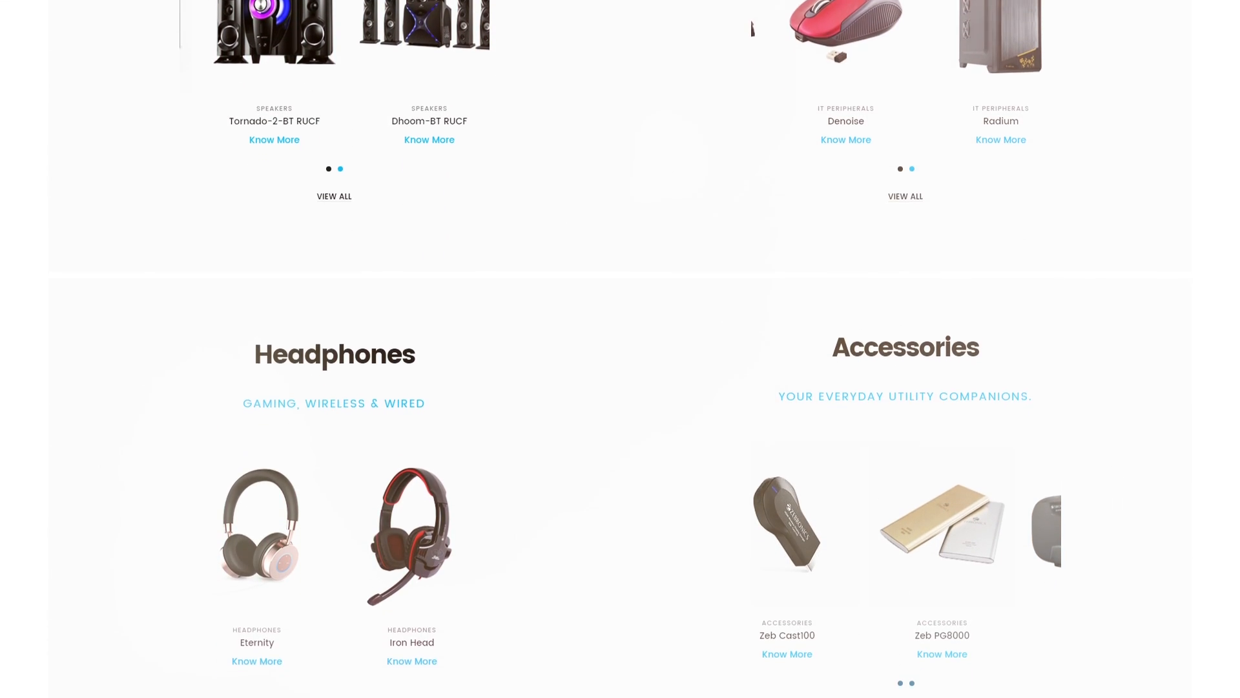